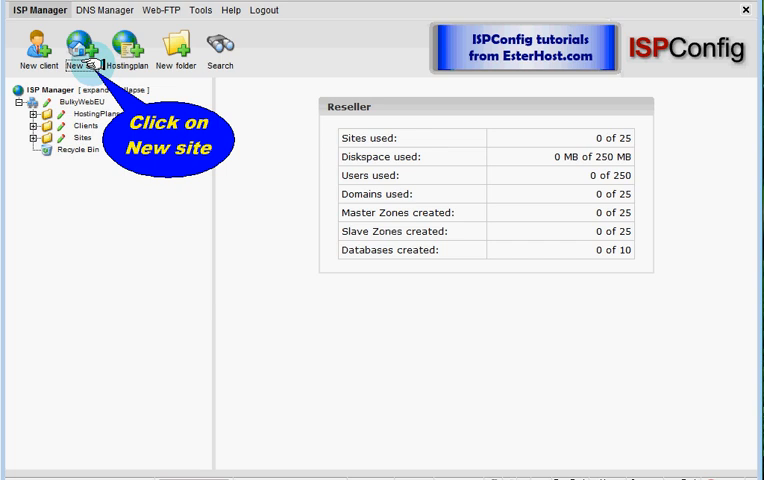
# Start a new site for customer MrTutorial using the Platinum hosting plan.
pyautogui.click(81, 48)
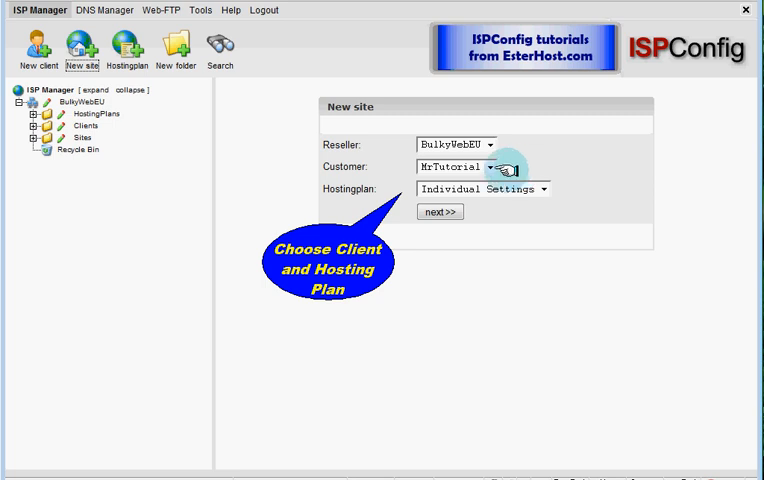
pyautogui.moveTo(517, 166)
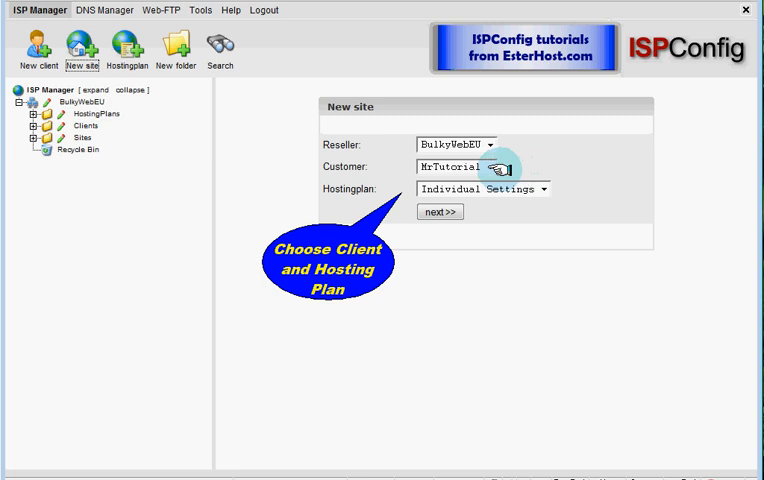
pyautogui.click(489, 166)
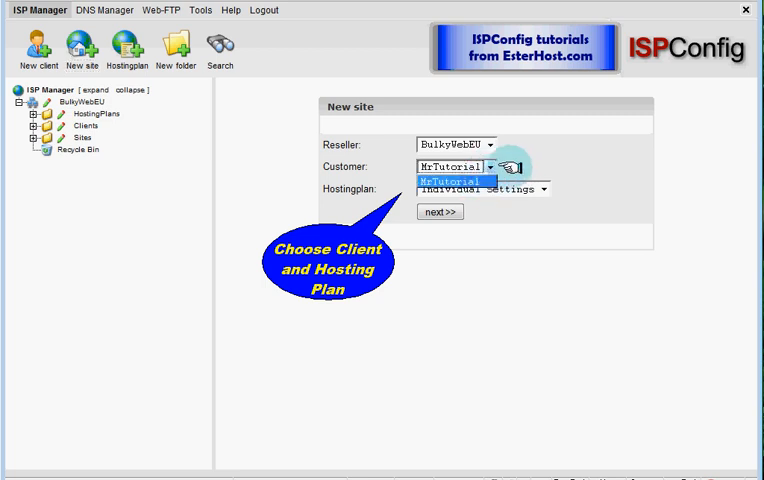
pyautogui.click(452, 181)
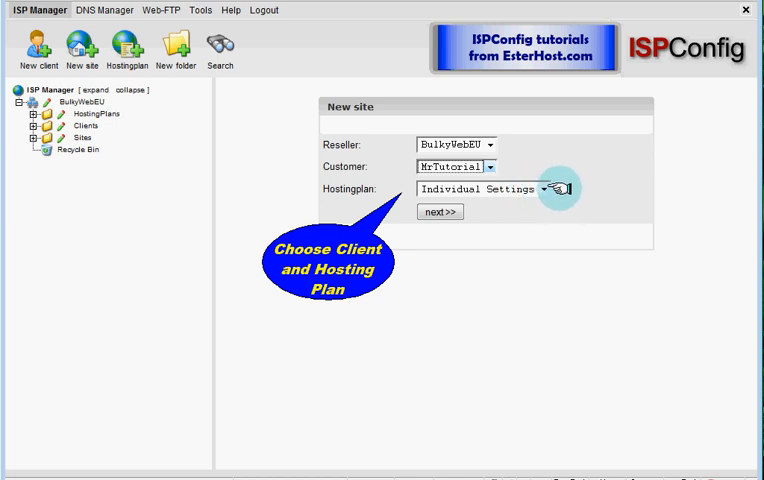
pyautogui.click(545, 189)
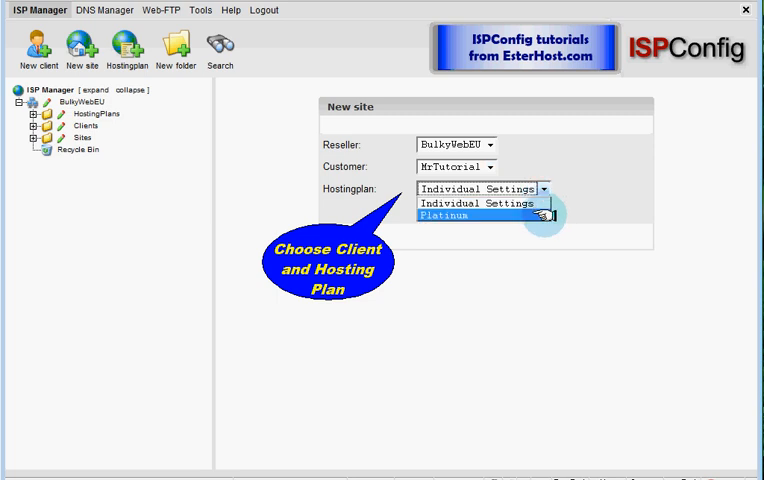
pyautogui.click(442, 214)
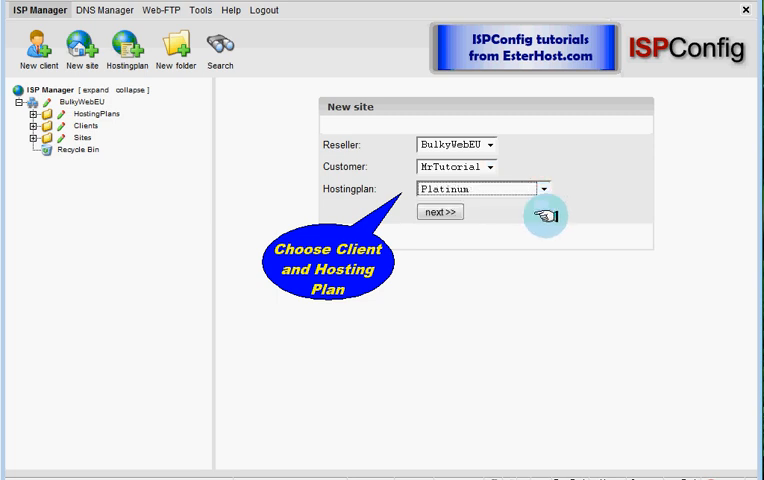
pyautogui.moveTo(565, 187)
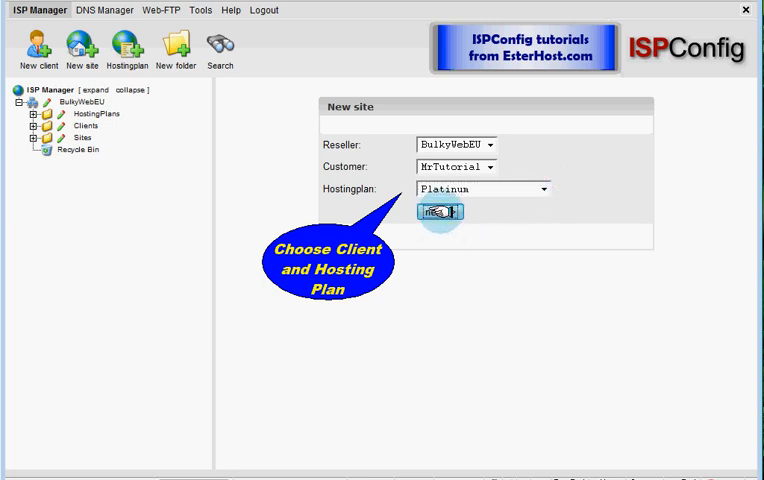
pyautogui.moveTo(567, 224)
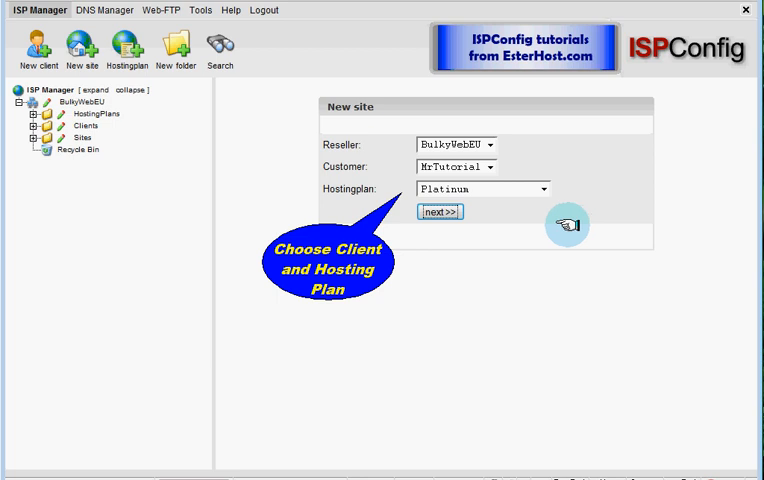
# Continue to the site details, titling the site EsterHost.com in the Sites folder.
pyautogui.click(439, 212)
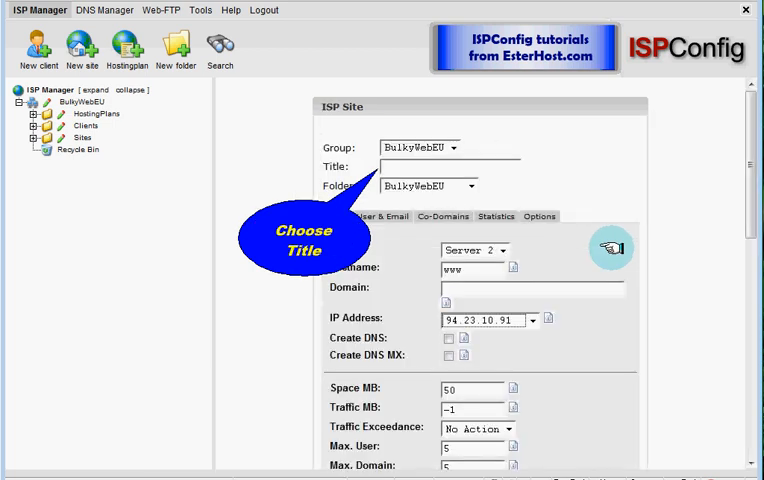
pyautogui.moveTo(551, 188)
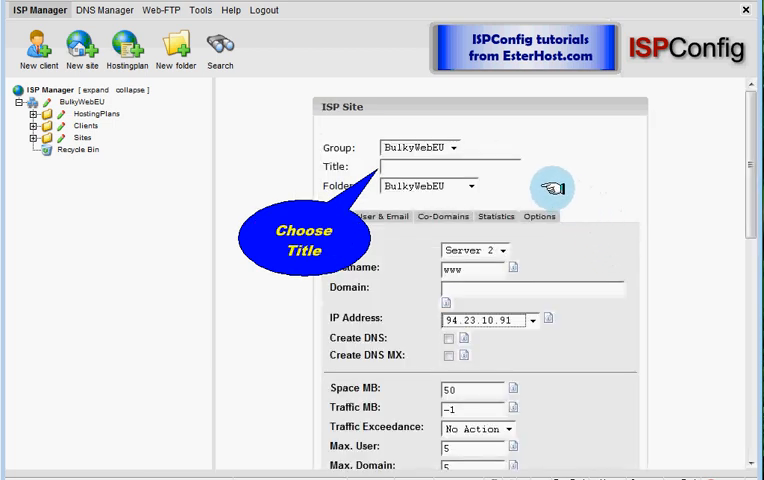
pyautogui.moveTo(475, 165)
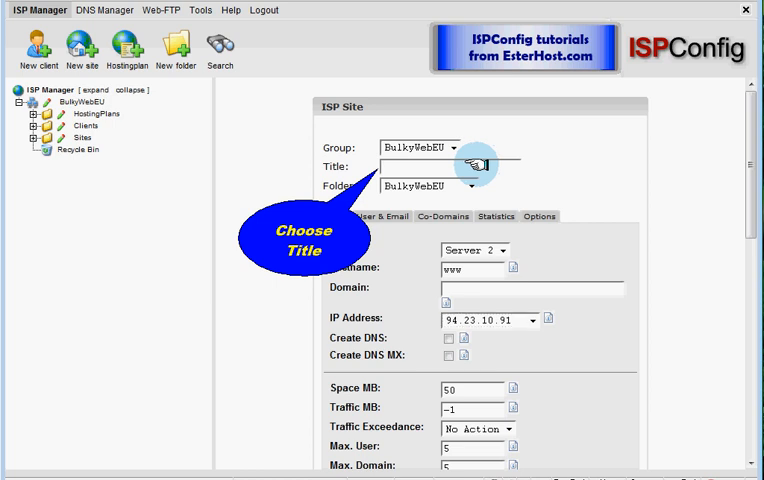
pyautogui.write('EsterHos')
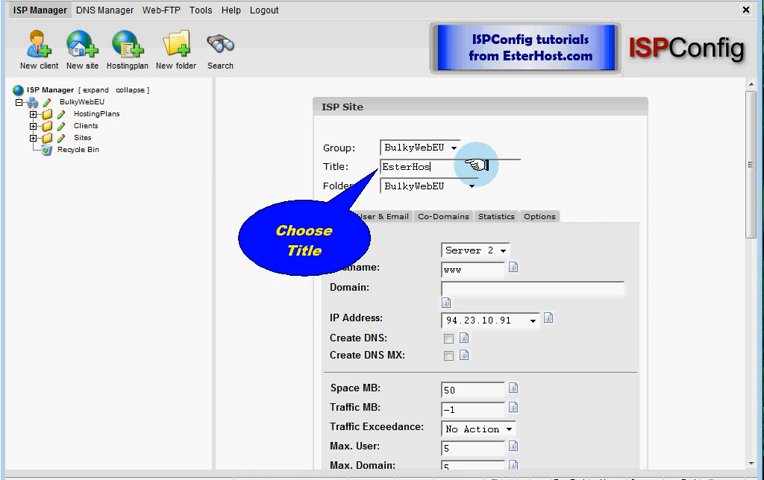
pyautogui.write('t.co')
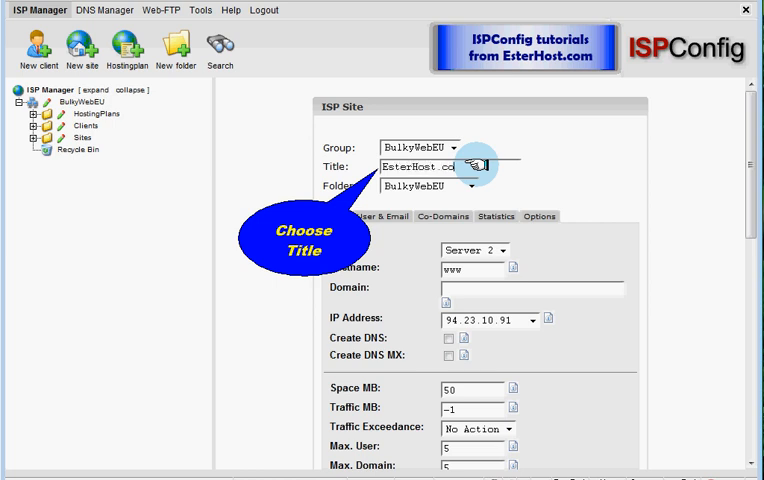
pyautogui.write('m')
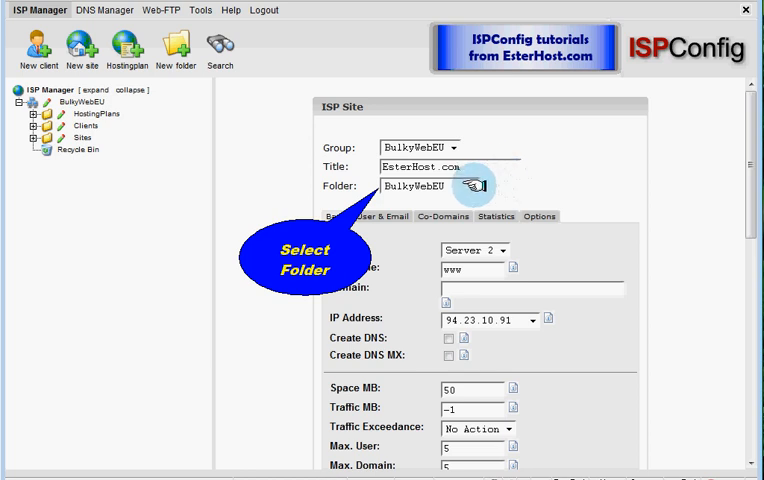
pyautogui.click(479, 186)
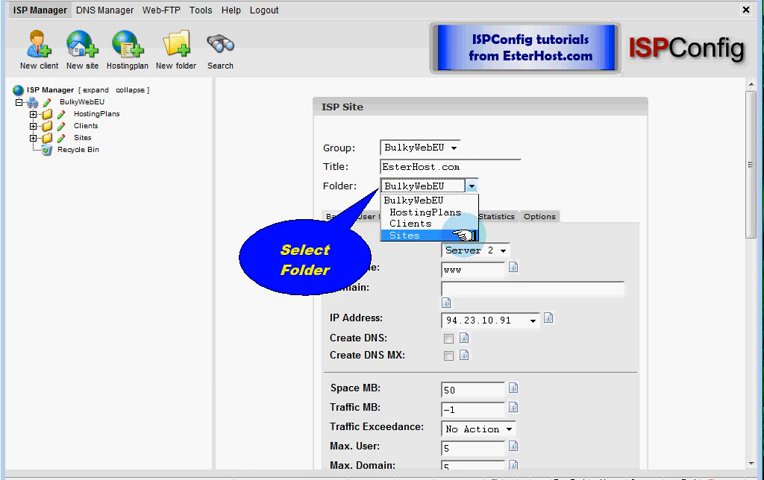
pyautogui.click(404, 237)
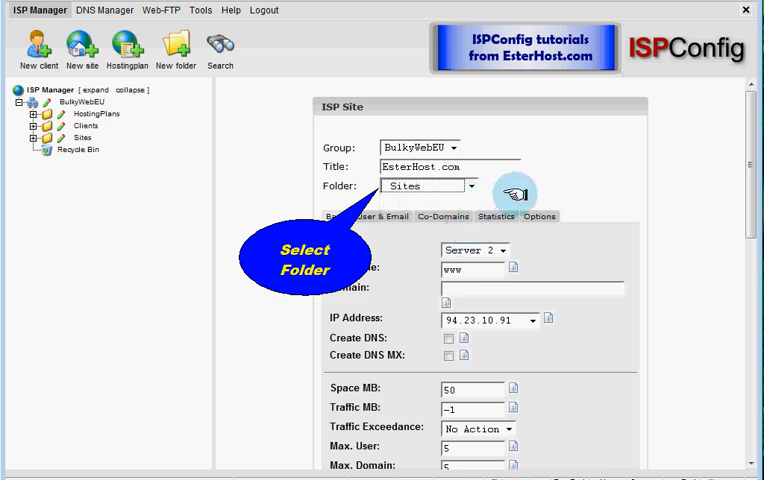
pyautogui.moveTo(125, 113)
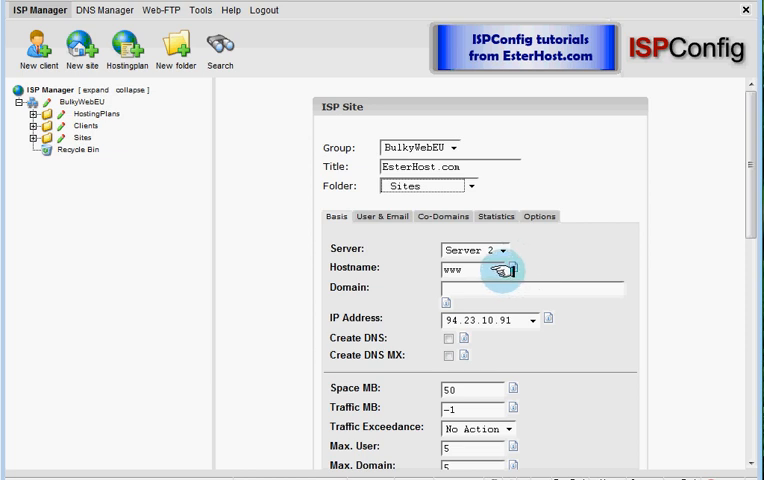
pyautogui.moveTo(560, 265)
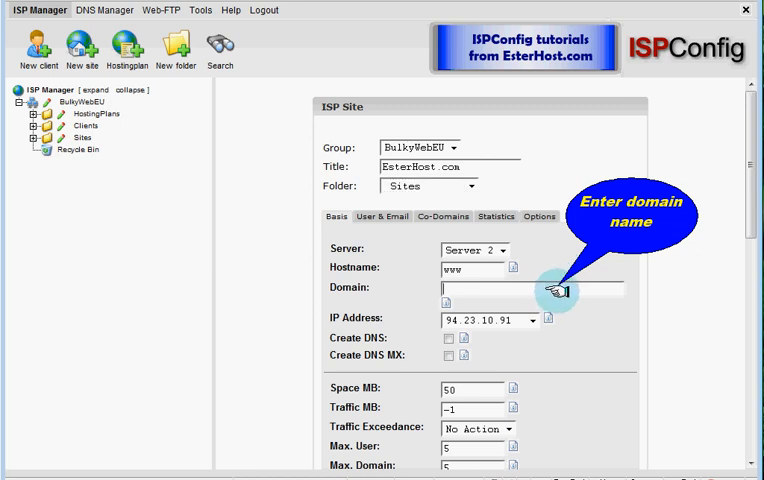
# Enter esterhost.com as the site's domain.
pyautogui.write('esterhost')
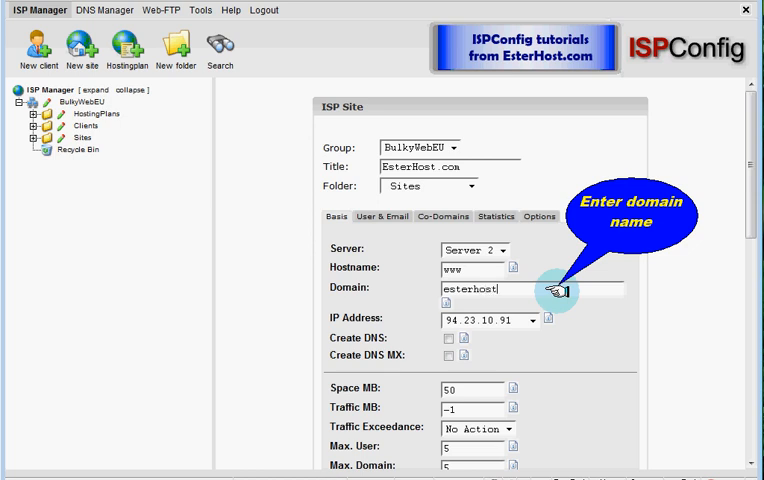
pyautogui.write('.com')
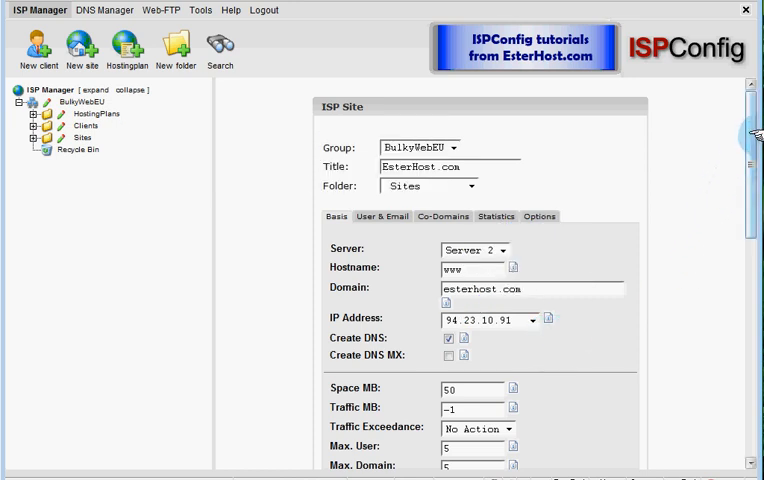
# Scroll through the CGI, PHP, FTP, MySQL and Apache Directives options for review.
pyautogui.scroll(-3)
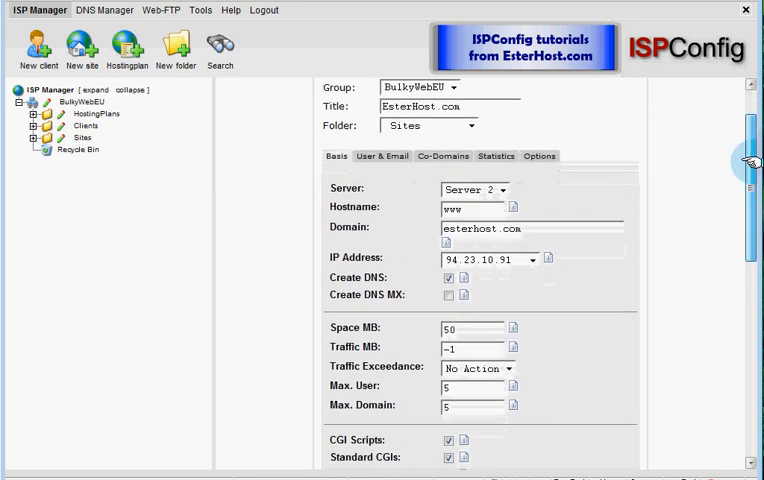
pyautogui.scroll(-3)
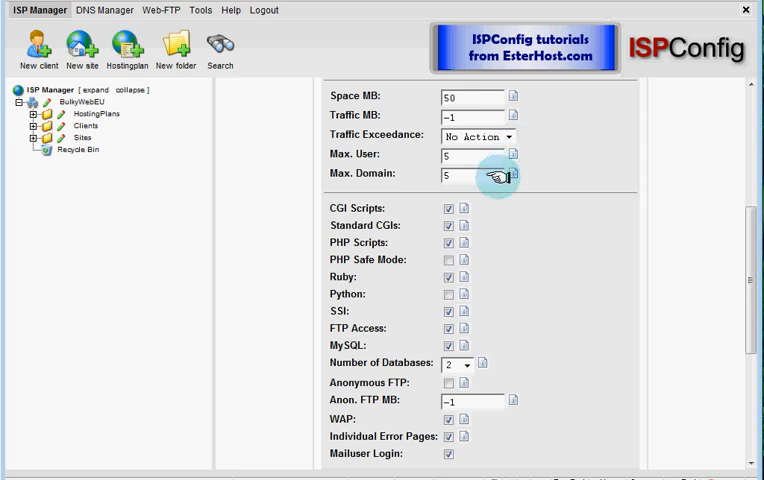
pyautogui.scroll(-3)
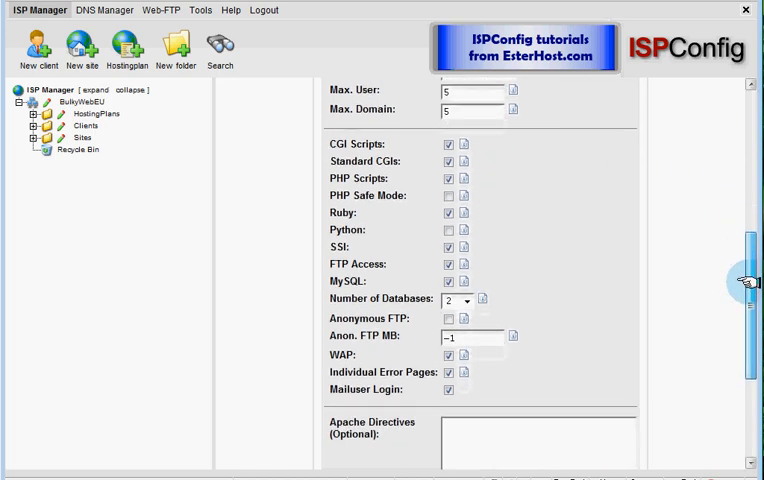
pyautogui.scroll(-3)
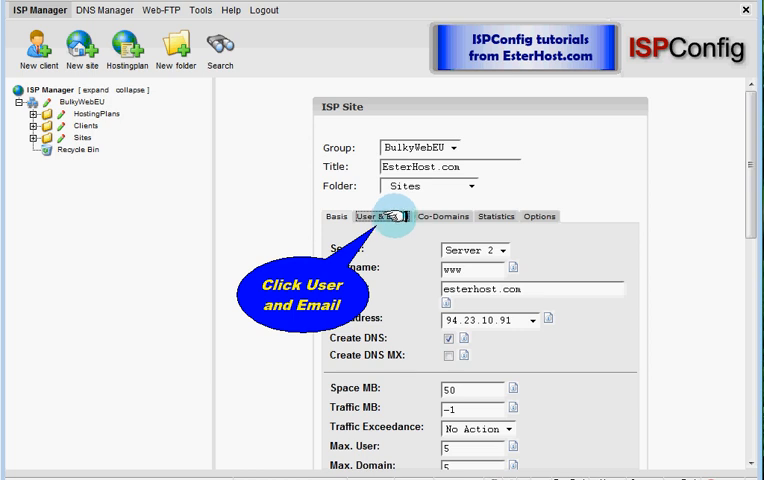
# Go to the User & Email tab and start a new user.
pyautogui.click(382, 216)
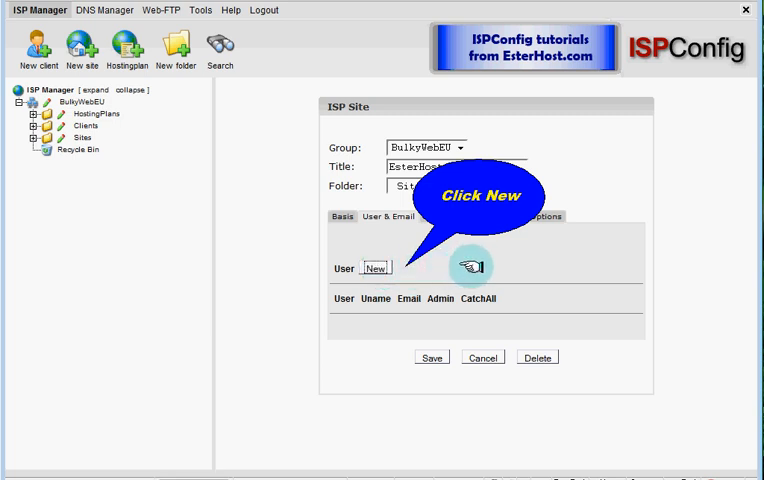
pyautogui.click(375, 267)
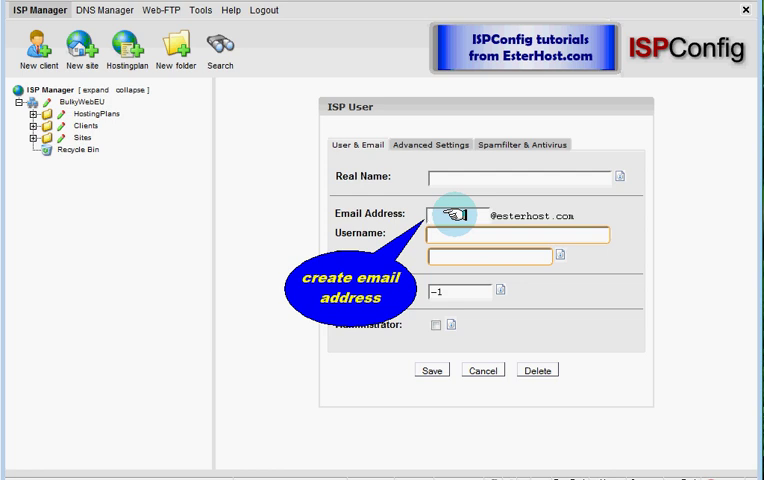
pyautogui.write('ISP')
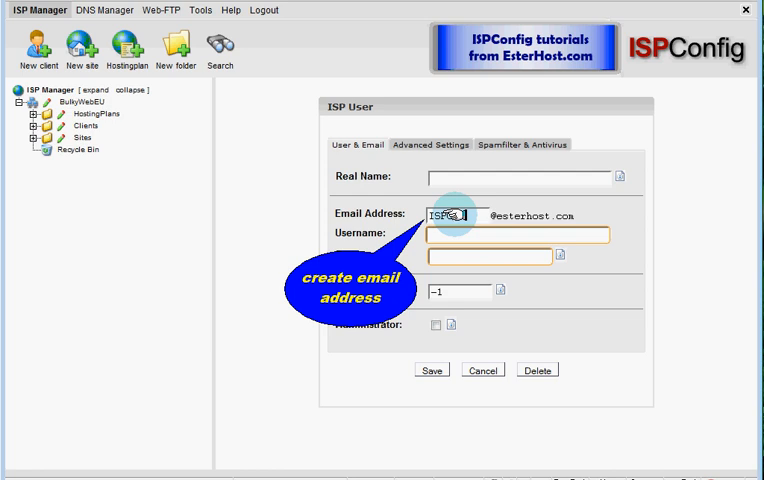
pyautogui.write('oril')
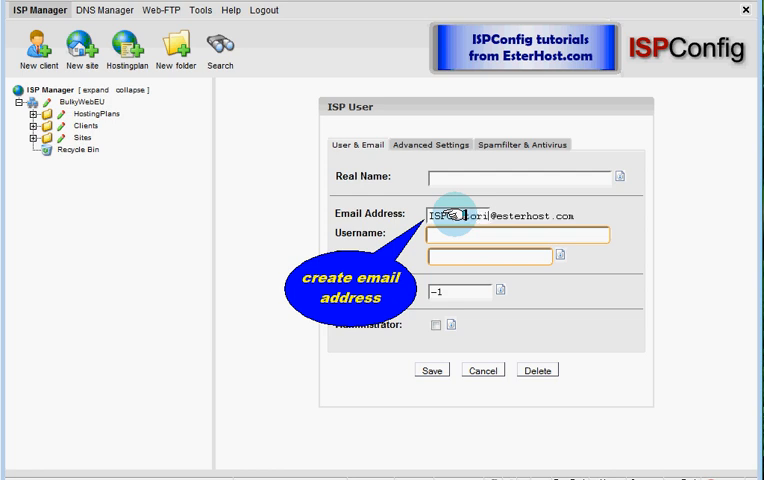
pyautogui.write('Ctutorials')
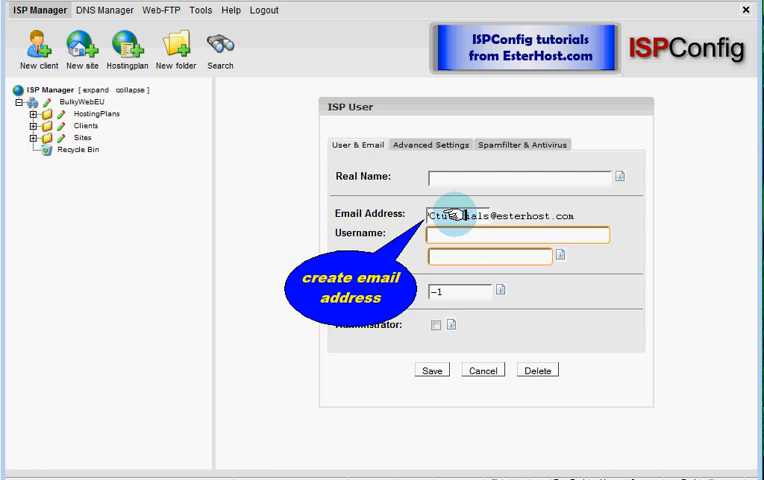
pyautogui.moveTo(543, 197)
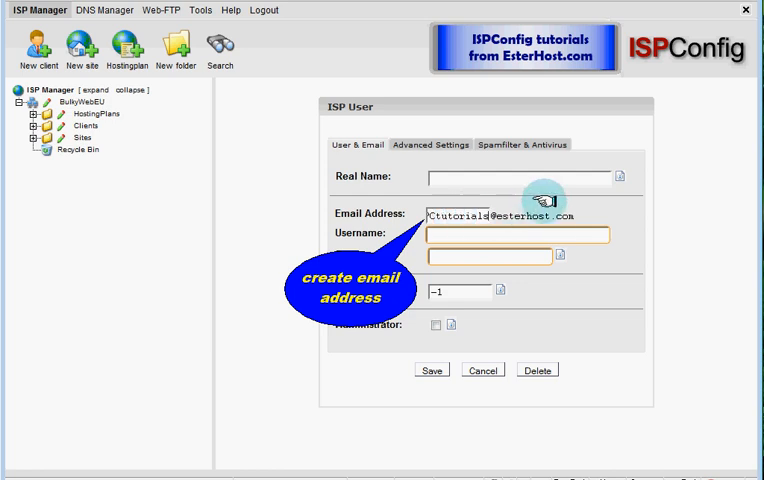
pyautogui.moveTo(710, 65)
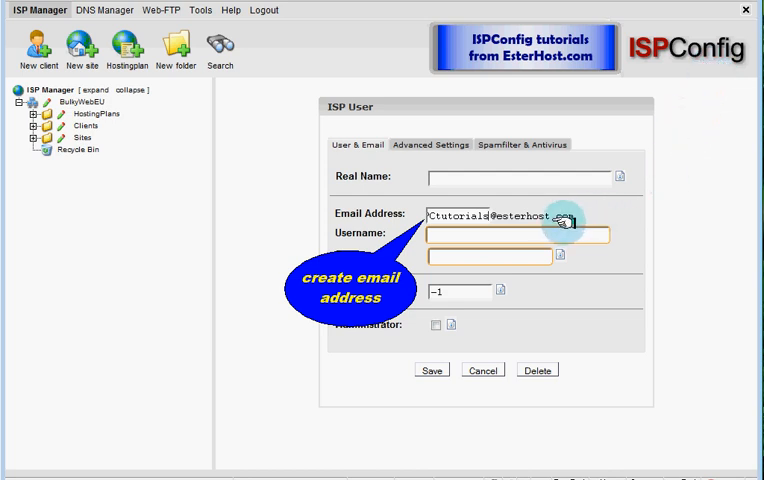
pyautogui.moveTo(500, 220)
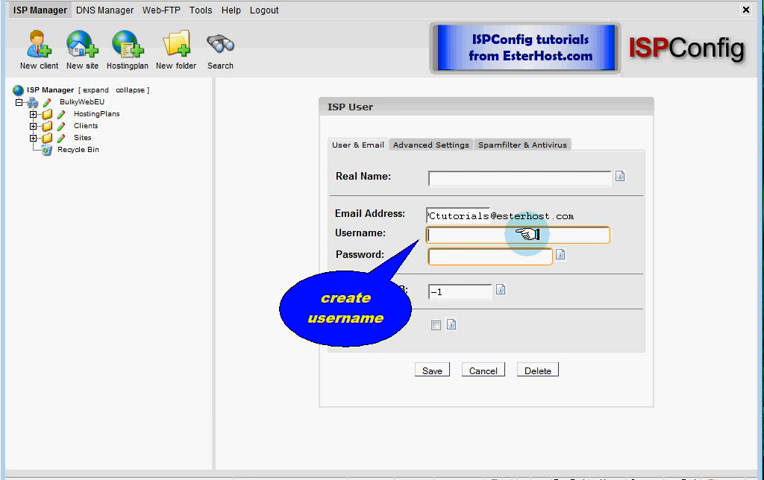
# Set username 'tutorial' with a password and administrator rights for FTP.
pyautogui.write('tut')
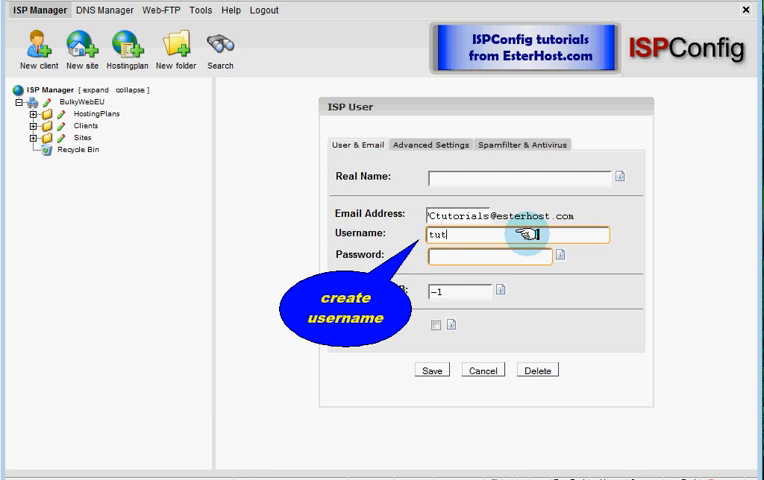
pyautogui.write('orial')
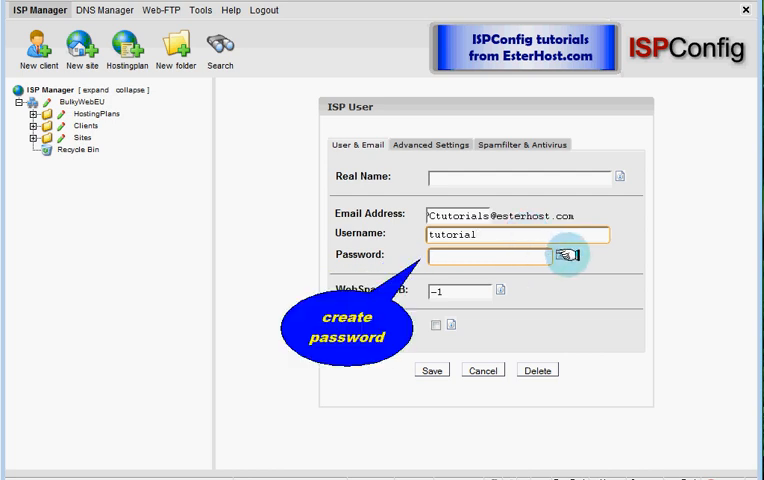
pyautogui.write('•')
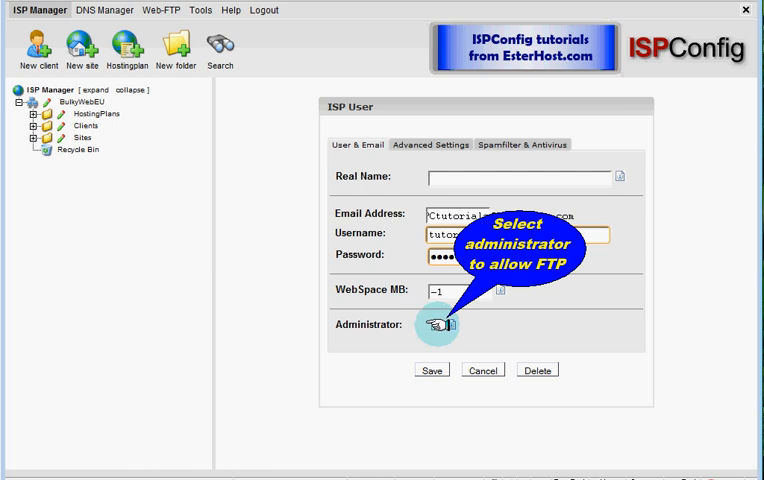
pyautogui.click(434, 325)
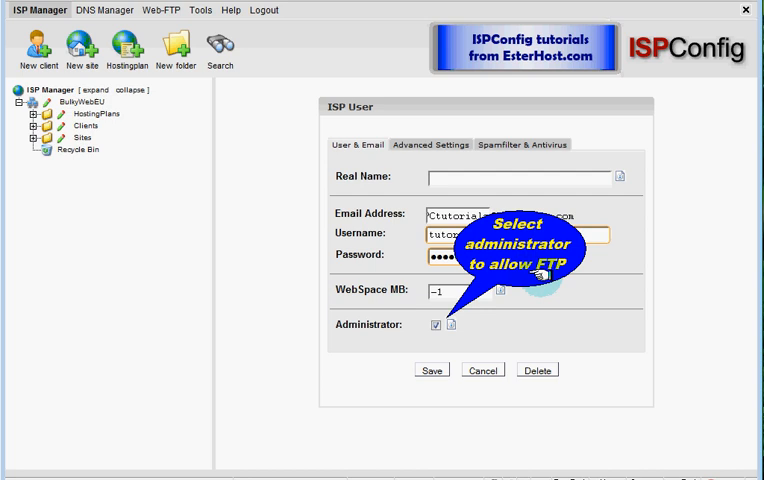
pyautogui.moveTo(637, 250)
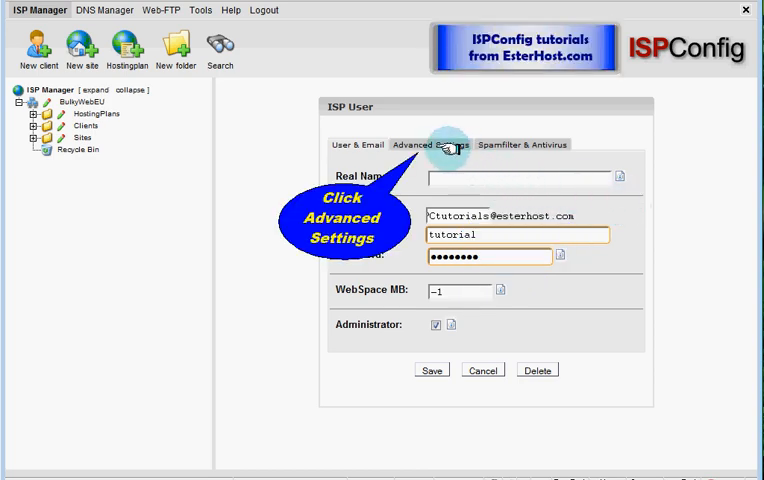
pyautogui.click(424, 145)
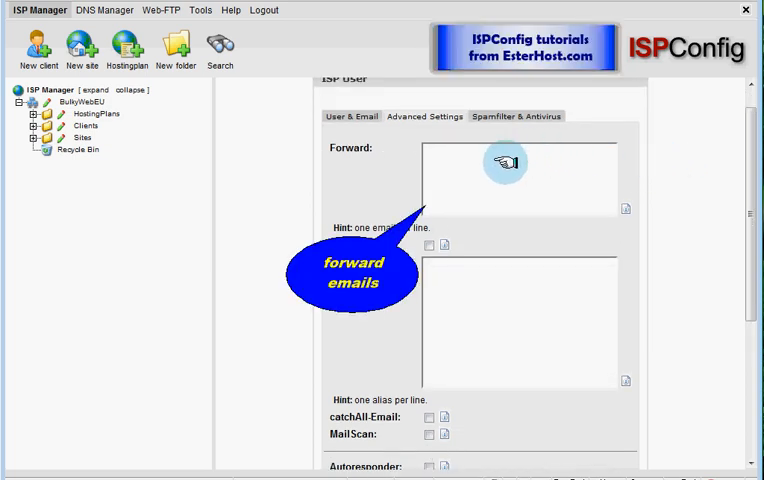
pyautogui.write('anyemail@gmail.com')
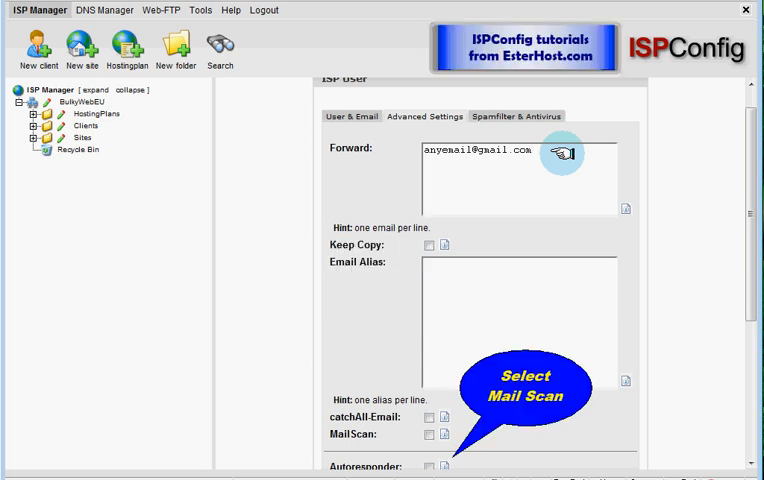
pyautogui.moveTo(708, 188)
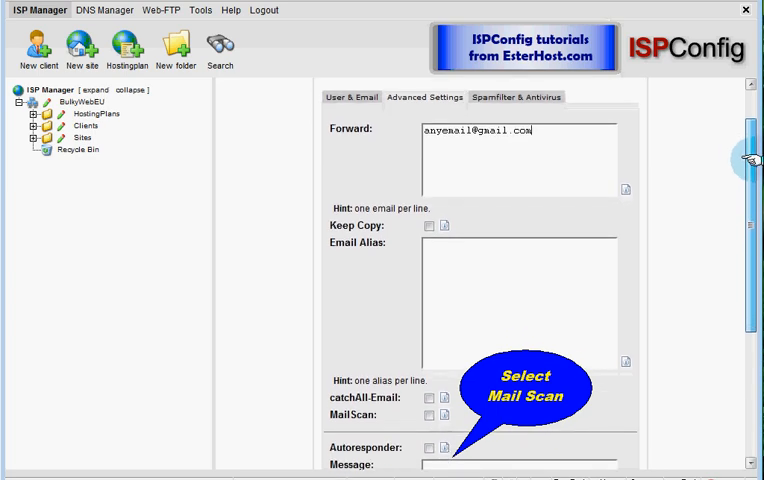
pyautogui.scroll(3)
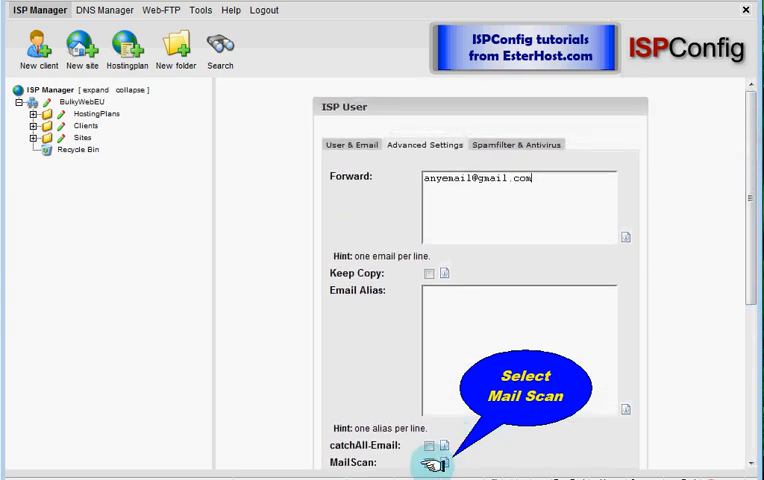
pyautogui.click(432, 462)
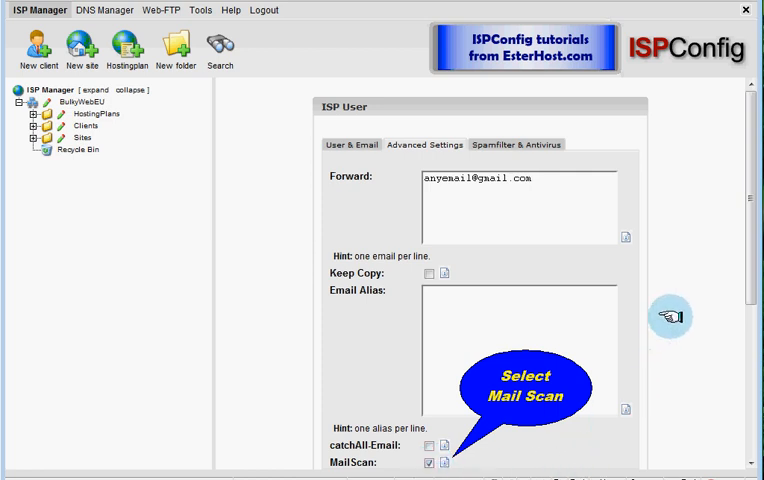
pyautogui.moveTo(720, 208)
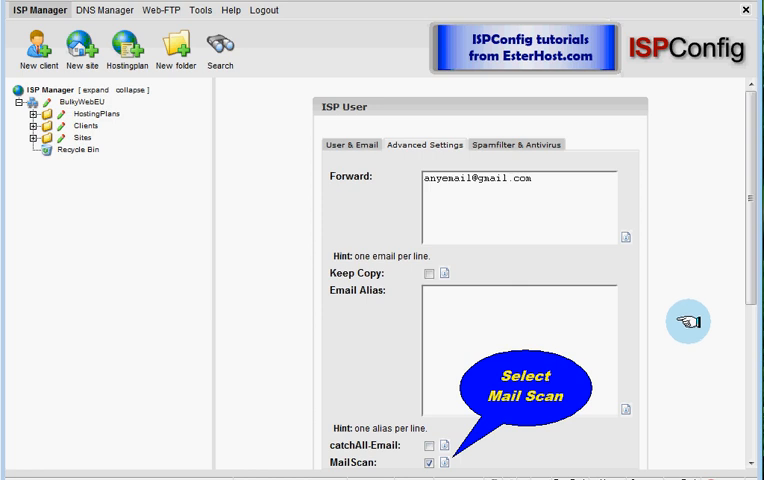
pyautogui.click(517, 145)
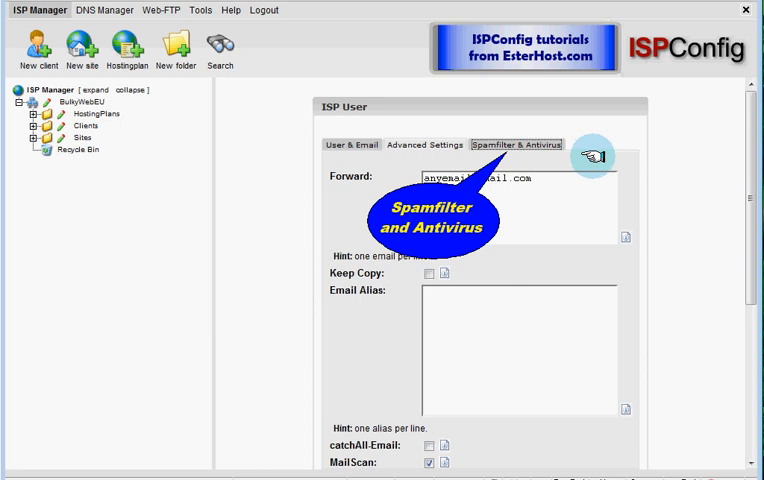
# Enable spam filter and antivirus, with spam strategy accept and spam hits 8.0.
pyautogui.click(517, 144)
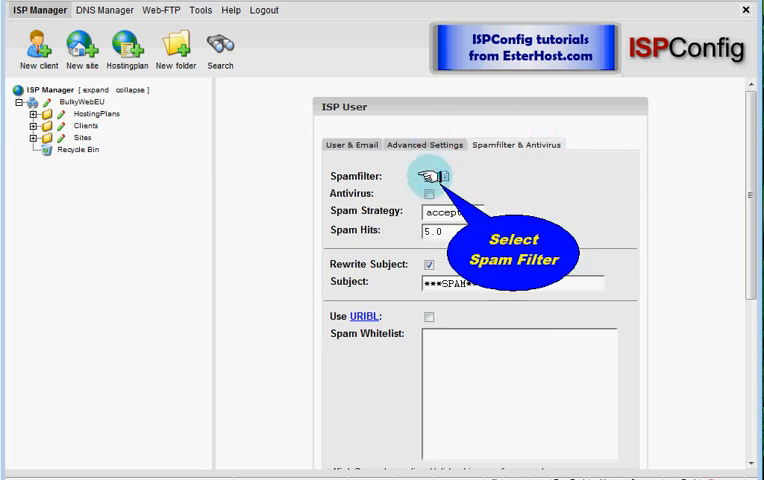
pyautogui.click(429, 176)
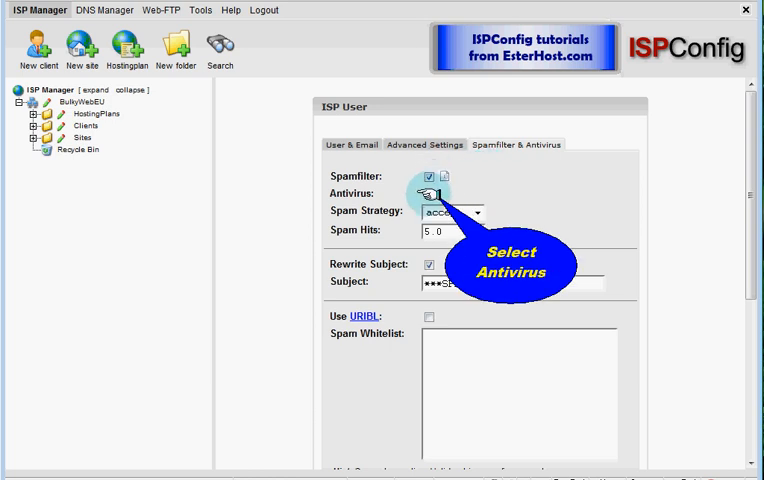
pyautogui.click(420, 193)
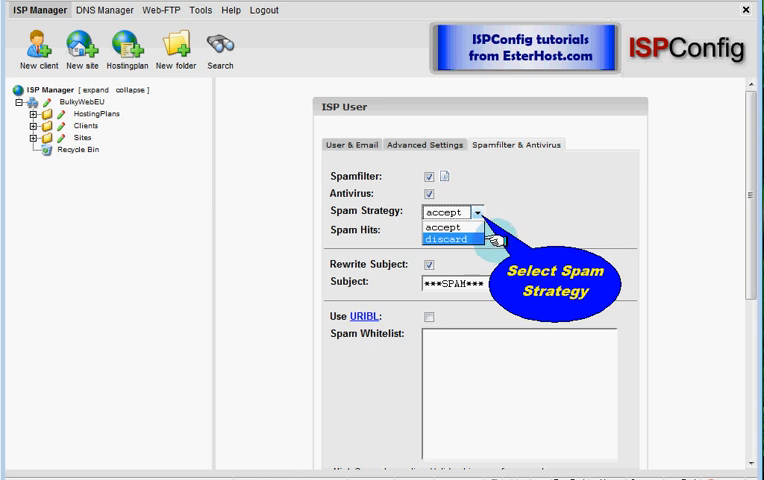
pyautogui.click(445, 227)
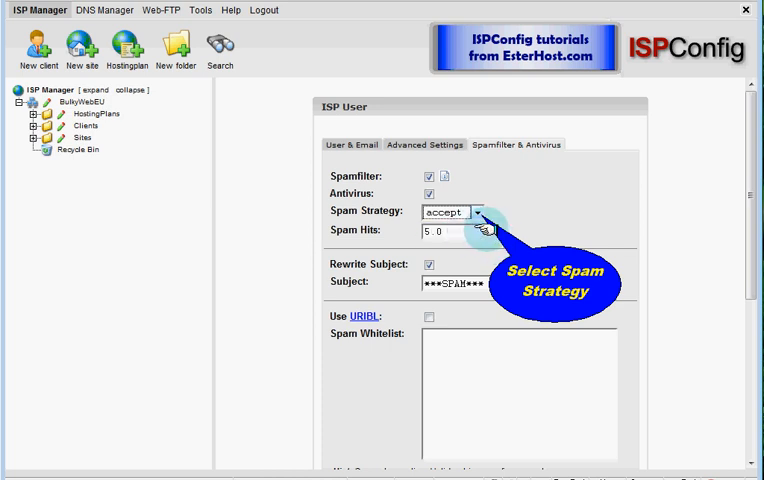
pyautogui.moveTo(562, 218)
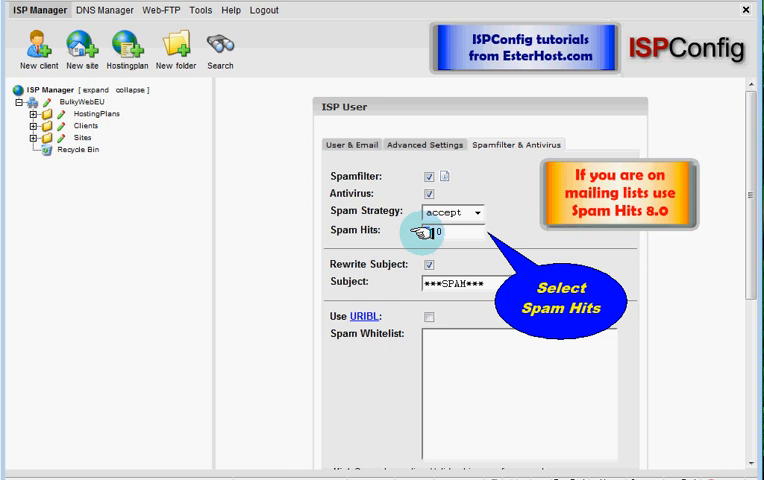
pyautogui.write('8.0')
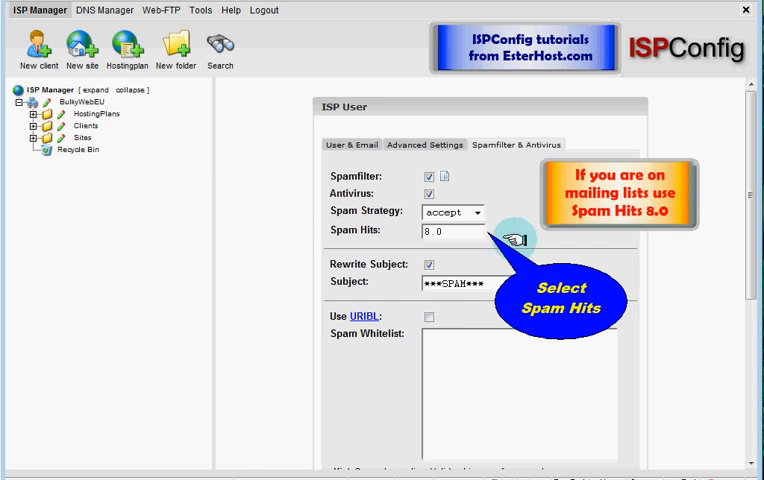
pyautogui.moveTo(525, 233)
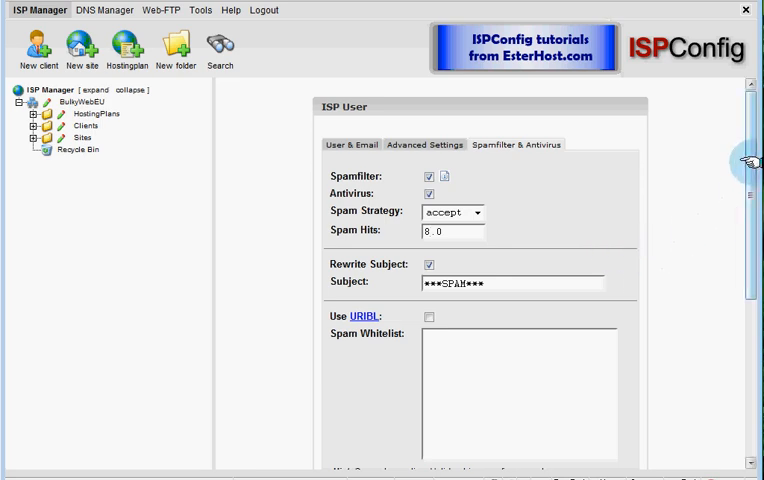
# Save the new user from the bottom of the ISP User form.
pyautogui.scroll(-3)
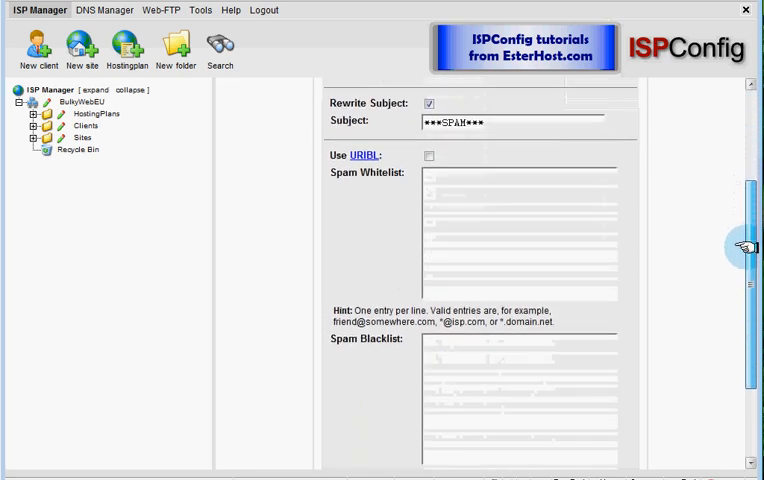
pyautogui.scroll(-3)
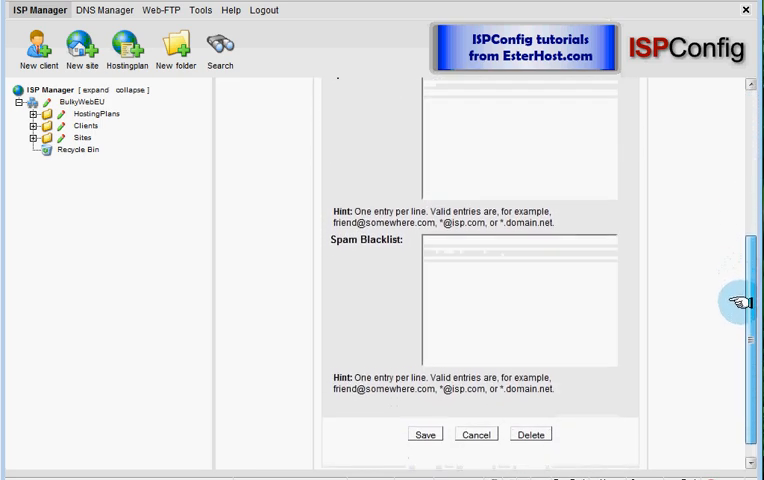
pyautogui.scroll(-3)
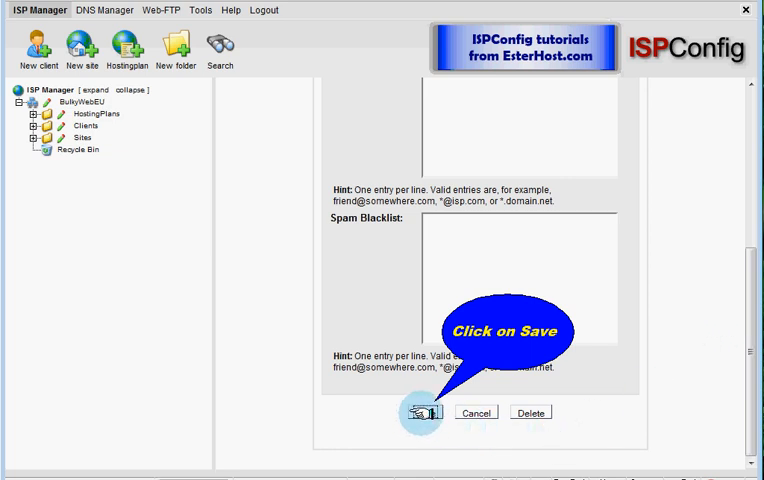
pyautogui.click(421, 412)
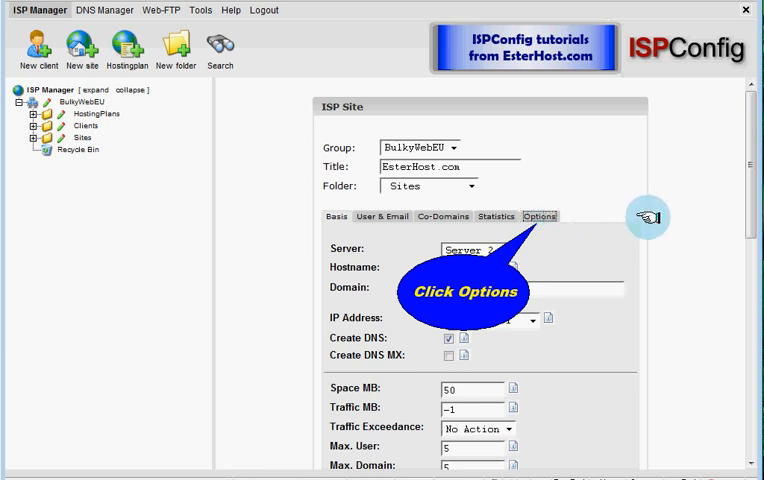
# Start a new database for EsterHost.com from the site's Options tab, with name, user and password.
pyautogui.click(540, 216)
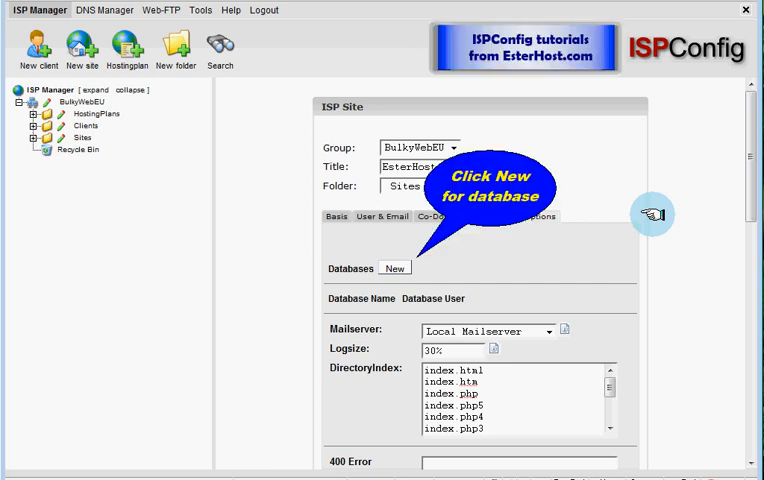
pyautogui.moveTo(395, 268)
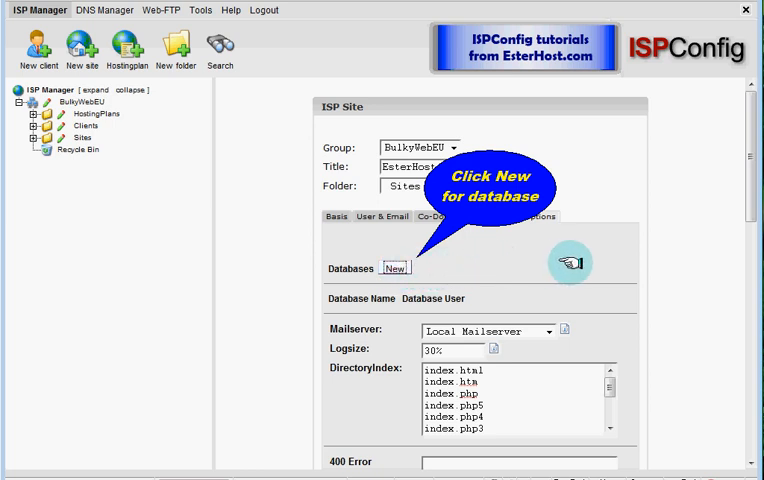
pyautogui.click(395, 267)
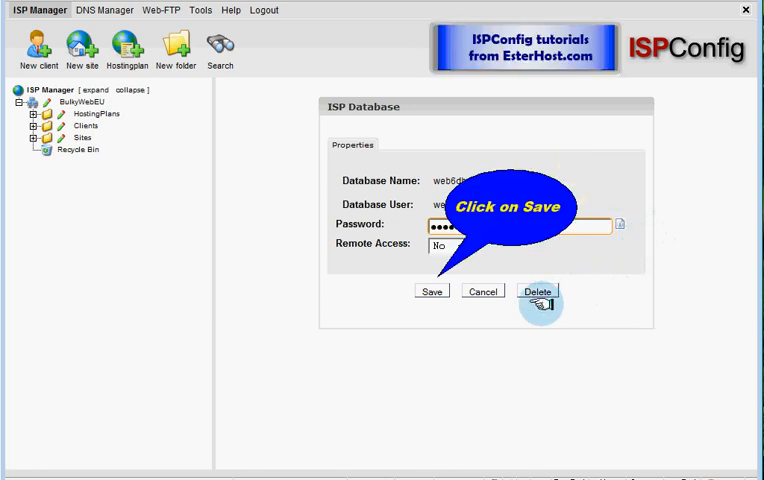
# Save database web6db1 with user web6u1 and return to the site's options.
pyautogui.click(431, 291)
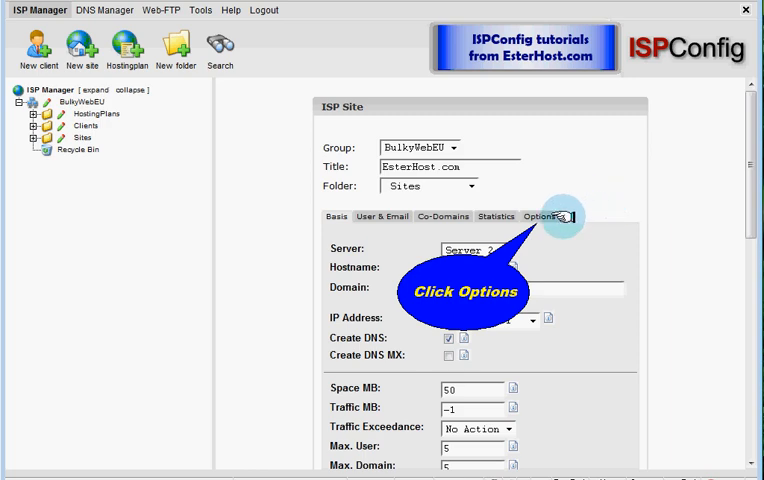
pyautogui.click(540, 216)
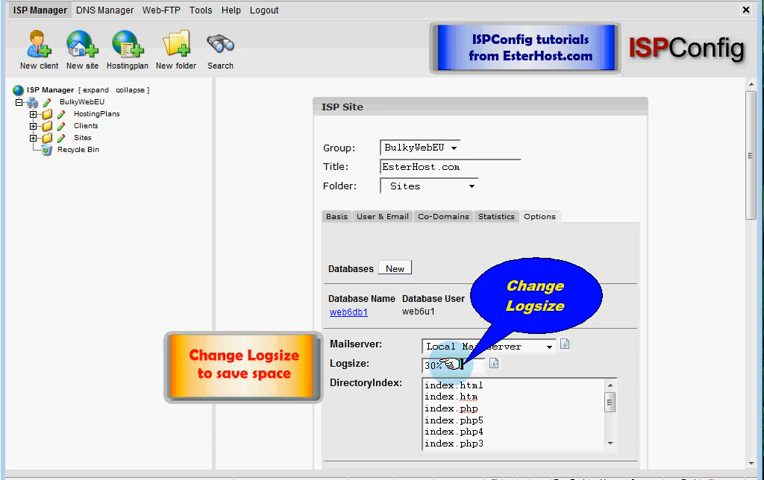
# Replace the 30% log size value with 1MB.
pyautogui.tripleClick(452, 365)
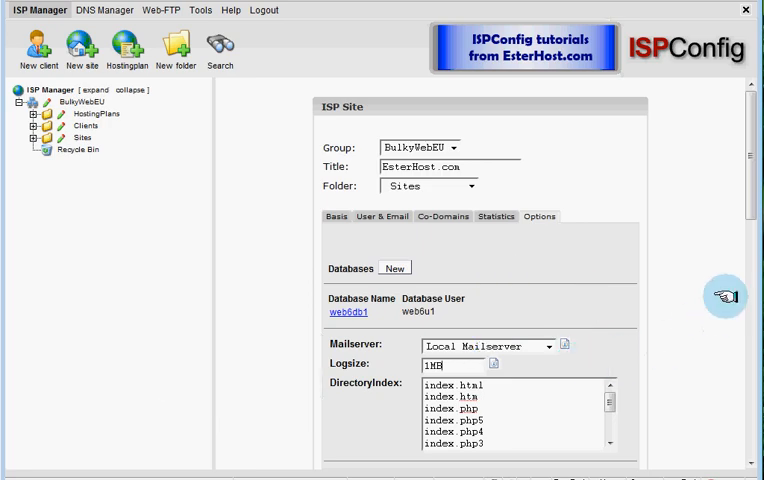
# Save the EsterHost.com site form with the 1MB log size.
pyautogui.scroll(-3)
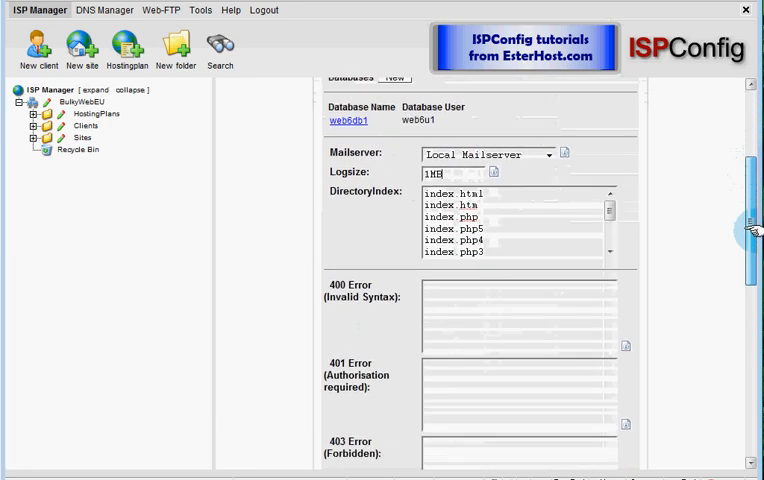
pyautogui.scroll(-3)
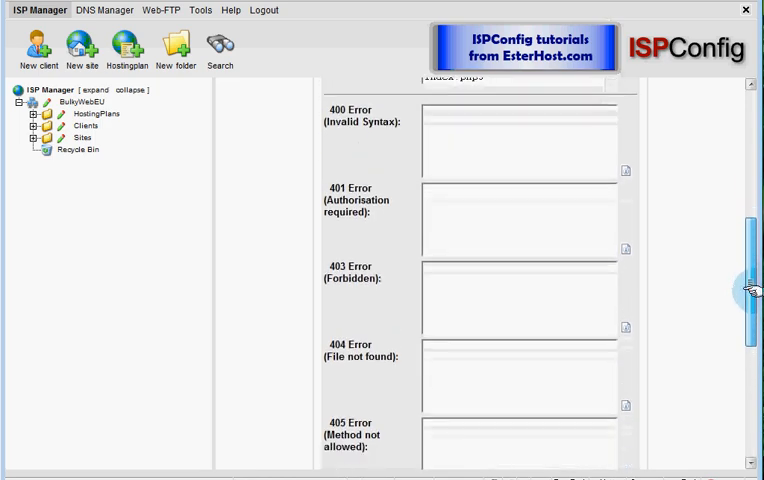
pyautogui.scroll(3)
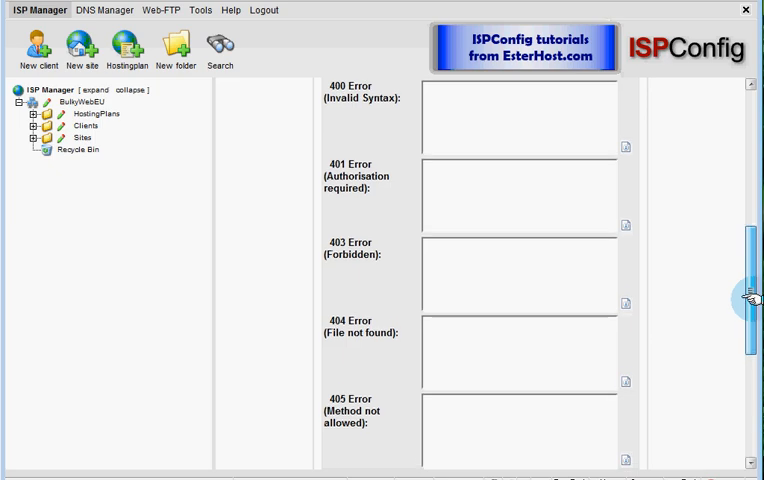
pyautogui.scroll(-3)
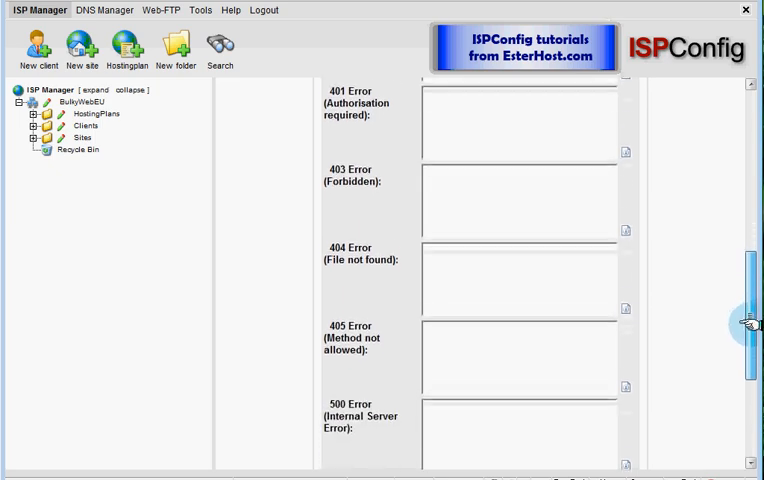
pyautogui.scroll(-3)
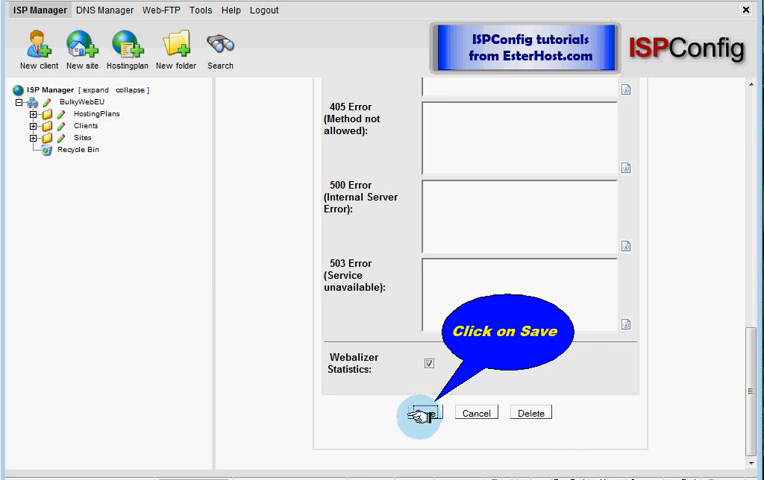
pyautogui.moveTo(658, 412)
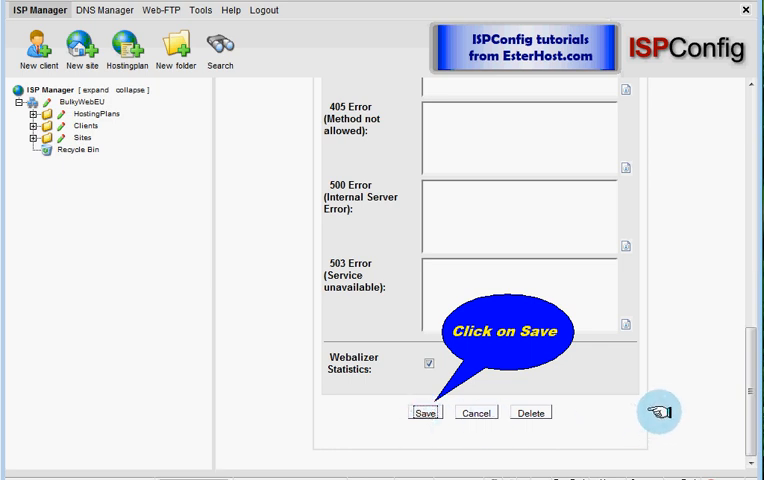
pyautogui.click(424, 412)
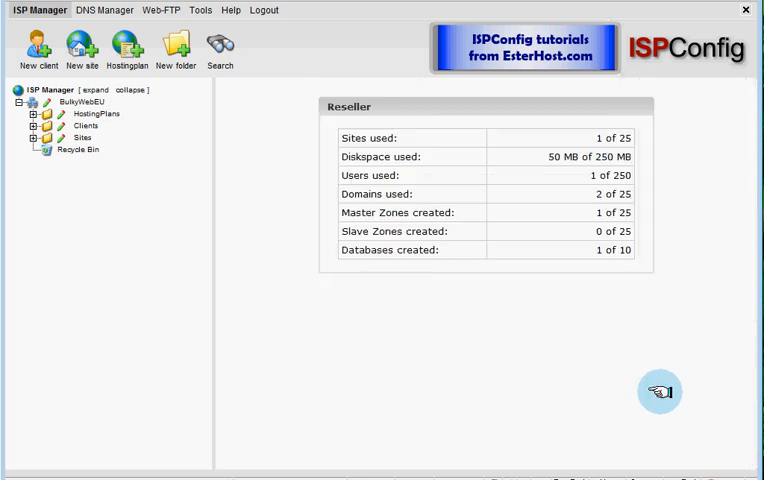
pyautogui.moveTo(281, 218)
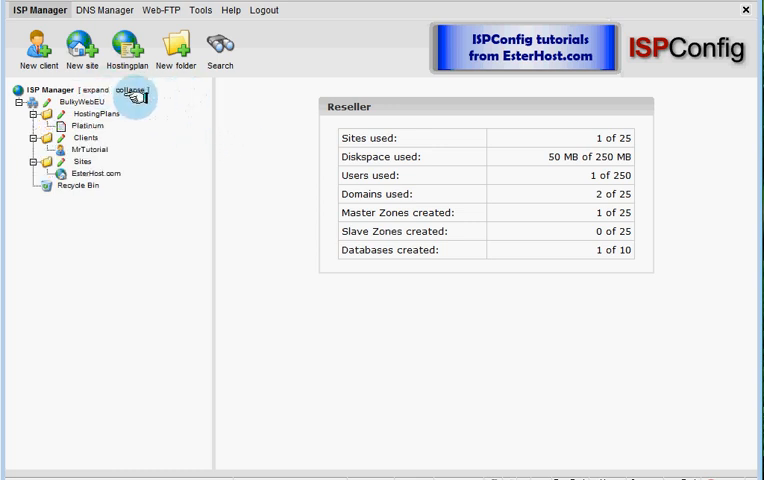
pyautogui.moveTo(133, 147)
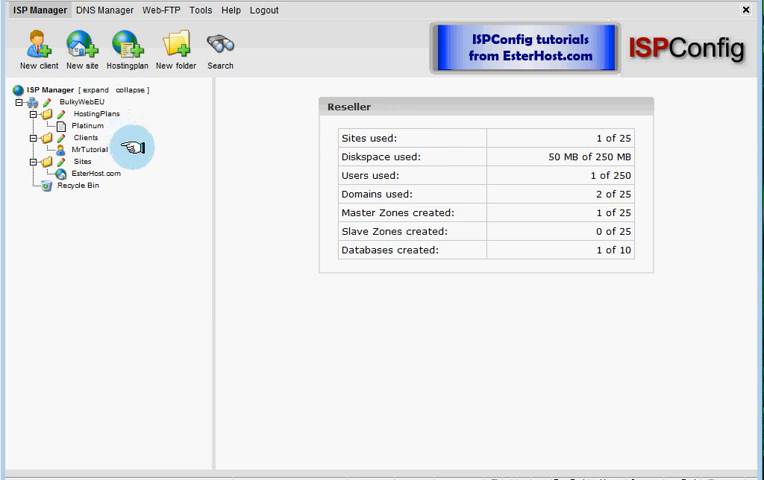